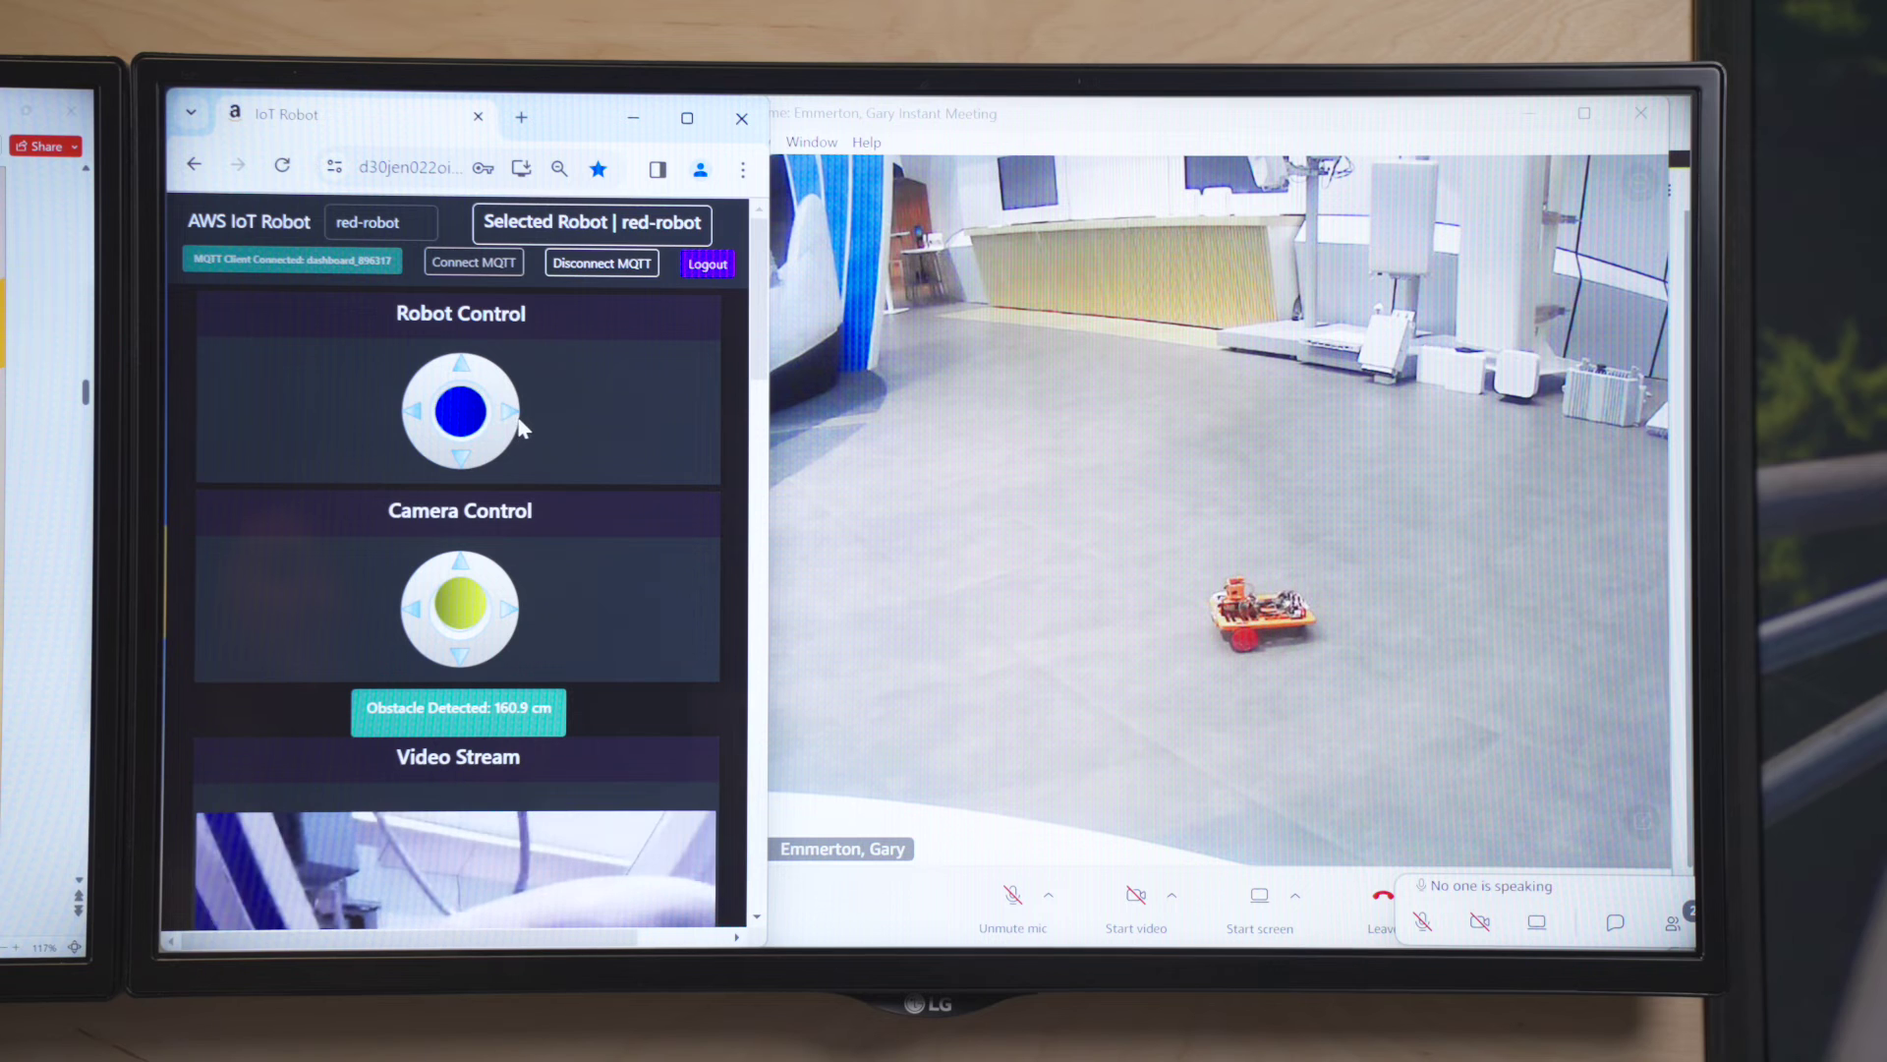
Step: Play the slide's video until the NR_Cell_12 query shows SQL results and an explanation
{"action": "left_click", "coordinate": [460, 456]}
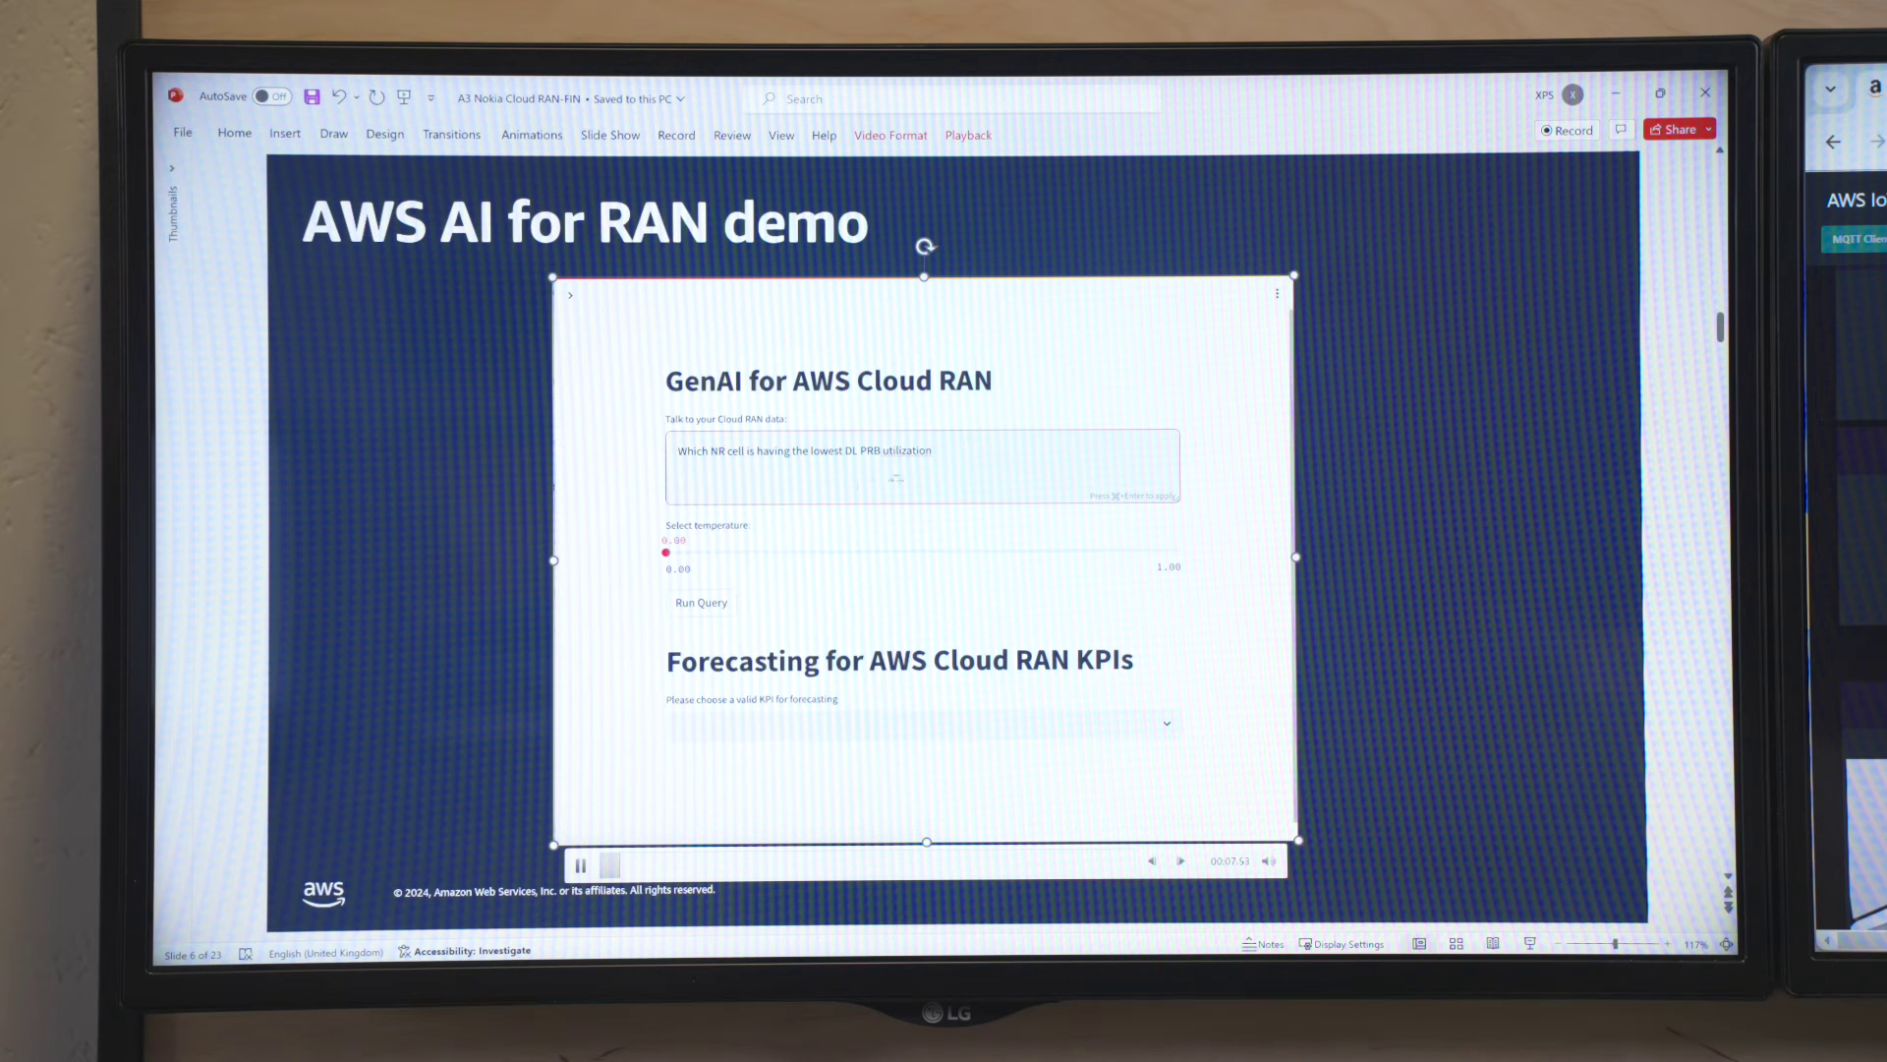
{"action": "left_click", "coordinate": [701, 603]}
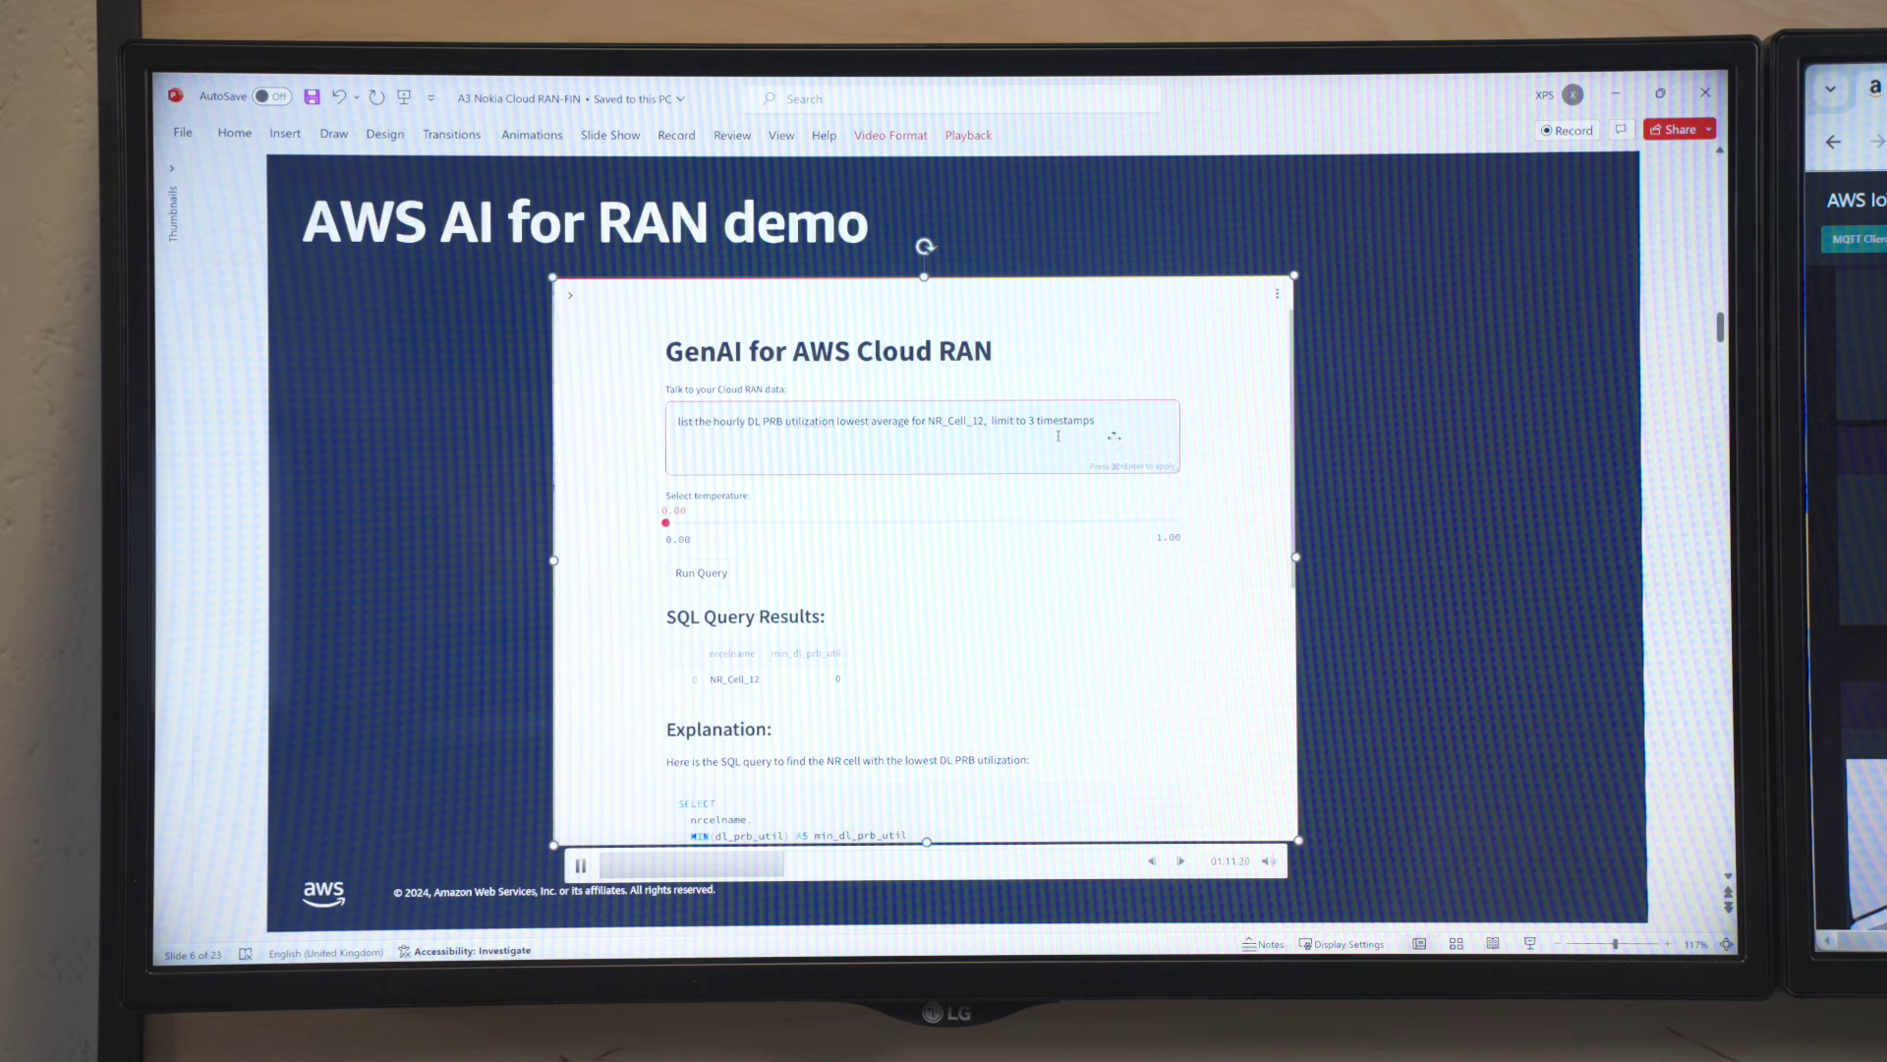
{"action": "left_click", "coordinate": [701, 572]}
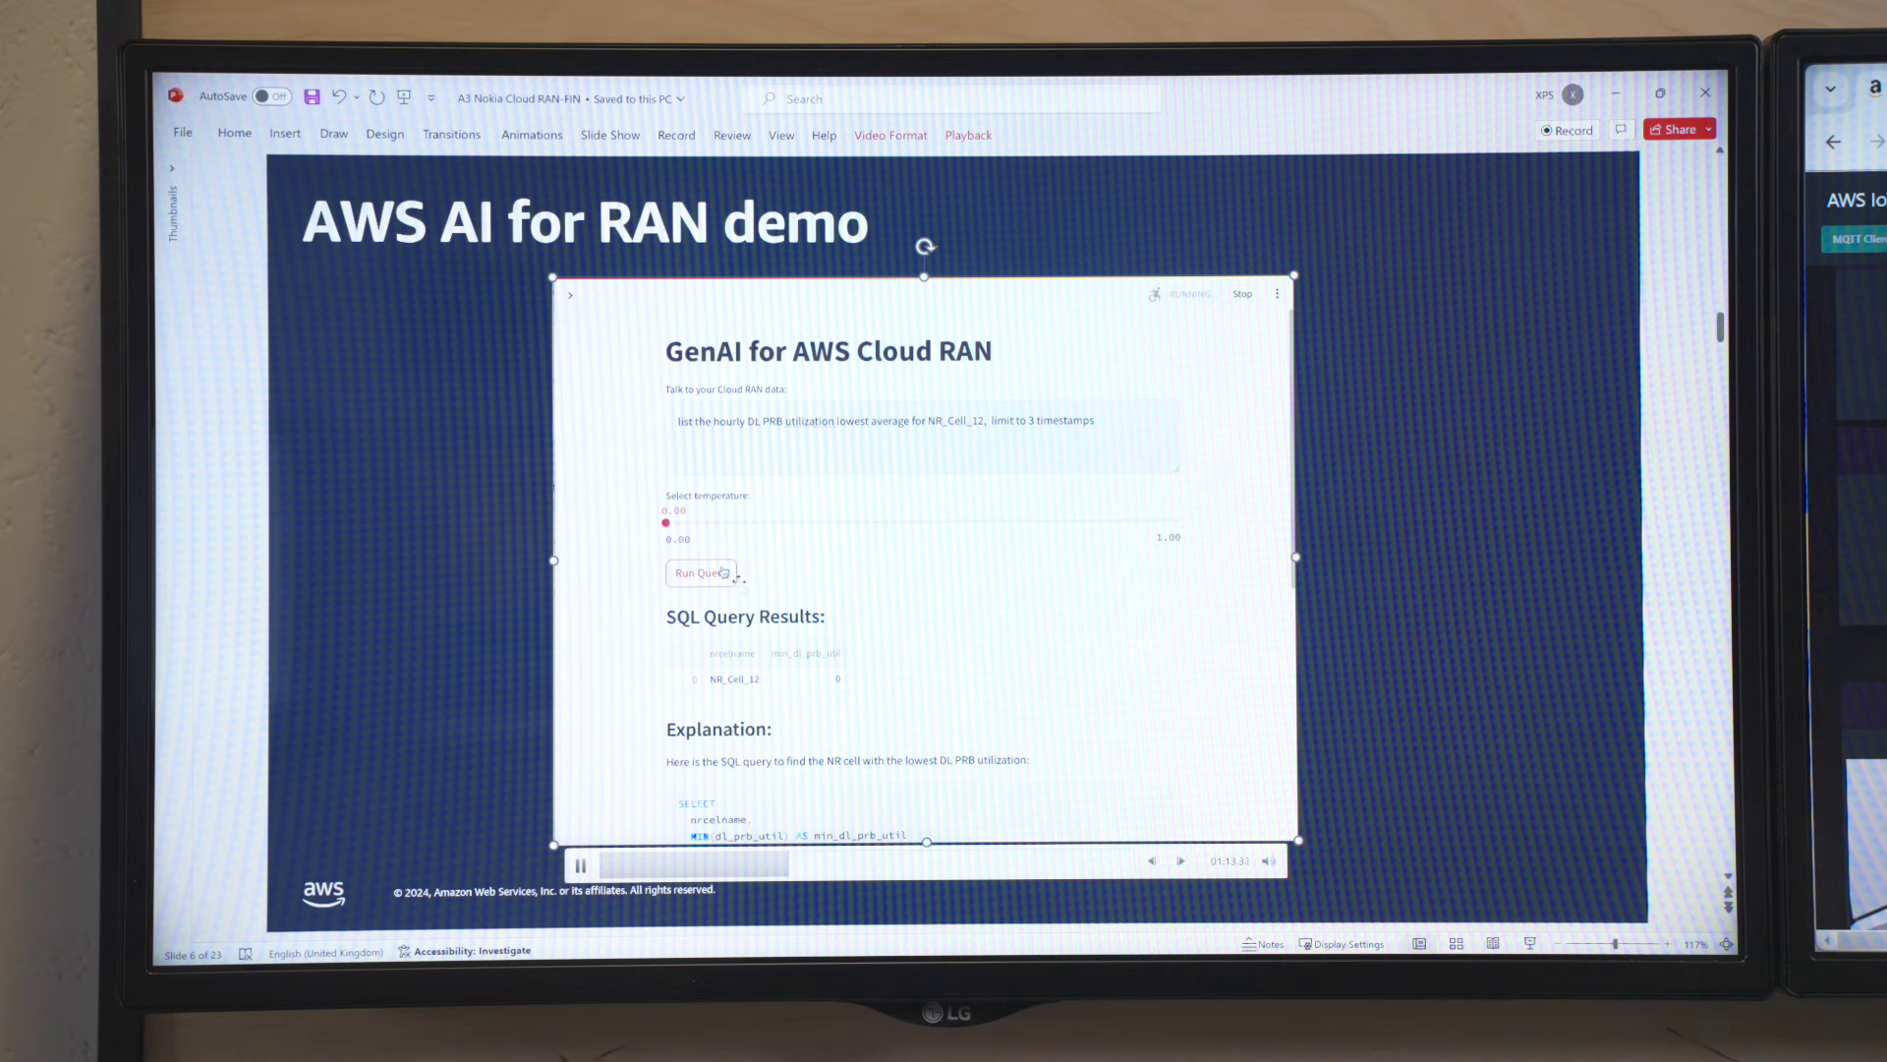